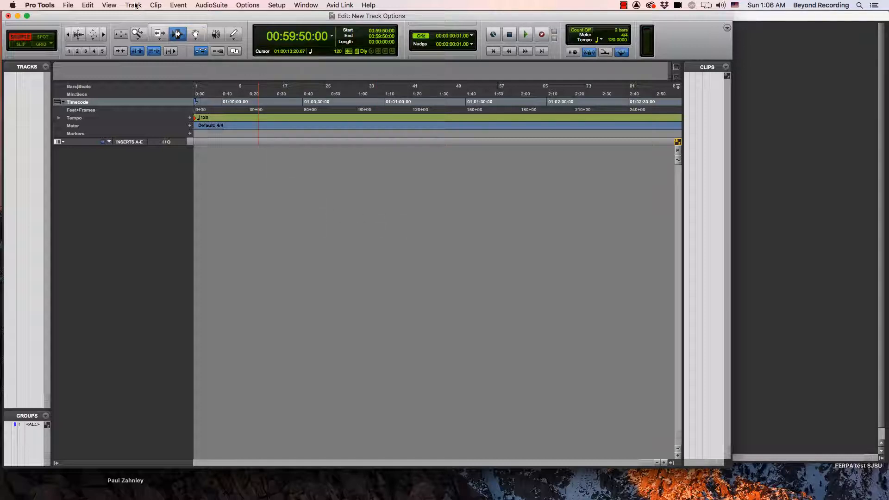
Open the New Tracks dialog from the Track menu.
left_click(134, 5)
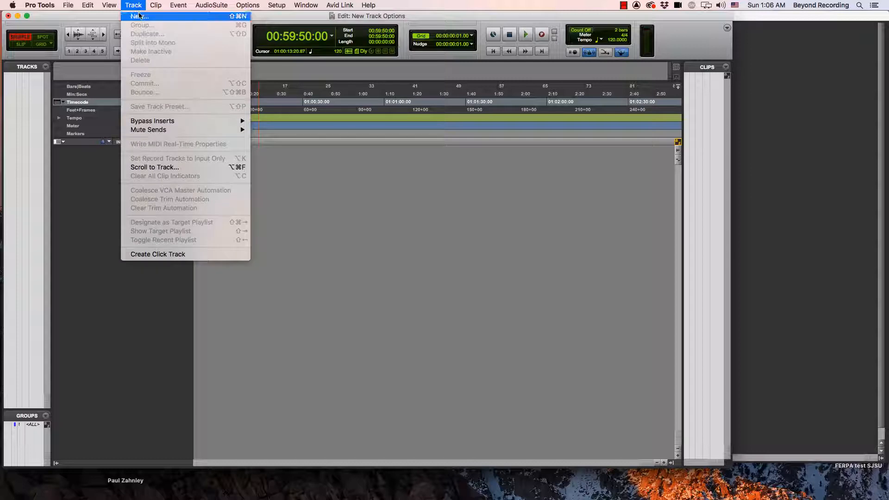
left_click(133, 5)
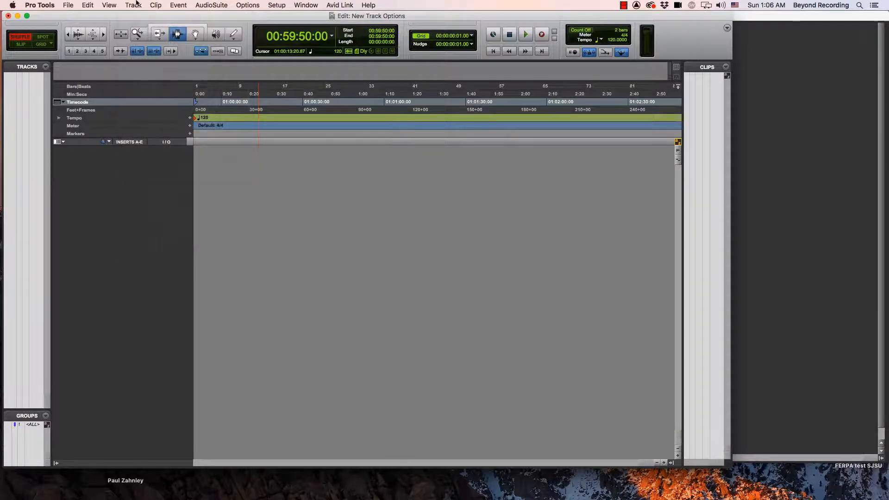
left_click(133, 5)
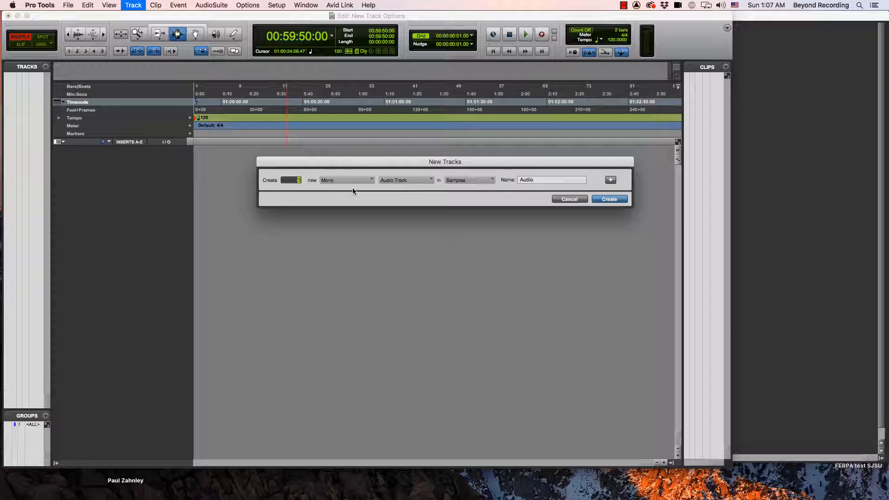
Create Audio 1, Aux 1, Inst 1, MIDI 1 and Master 1 tracks.
left_click(406, 180)
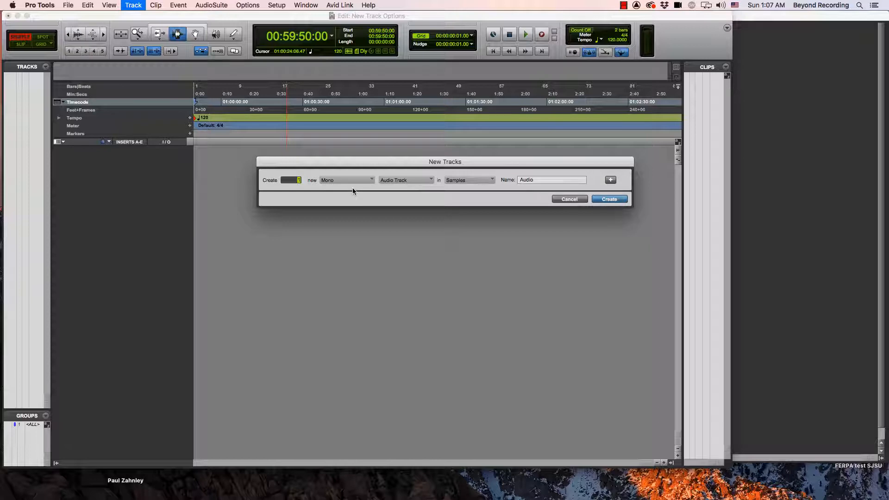
left_click(611, 180)
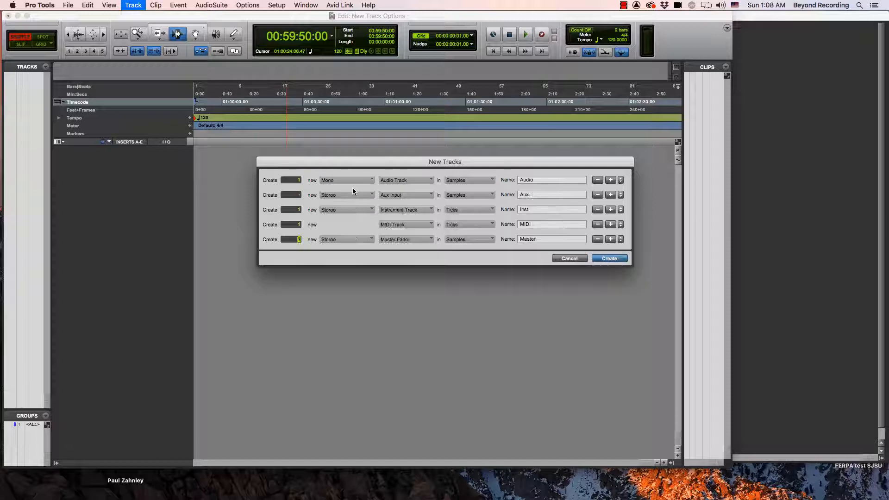
left_click(609, 258)
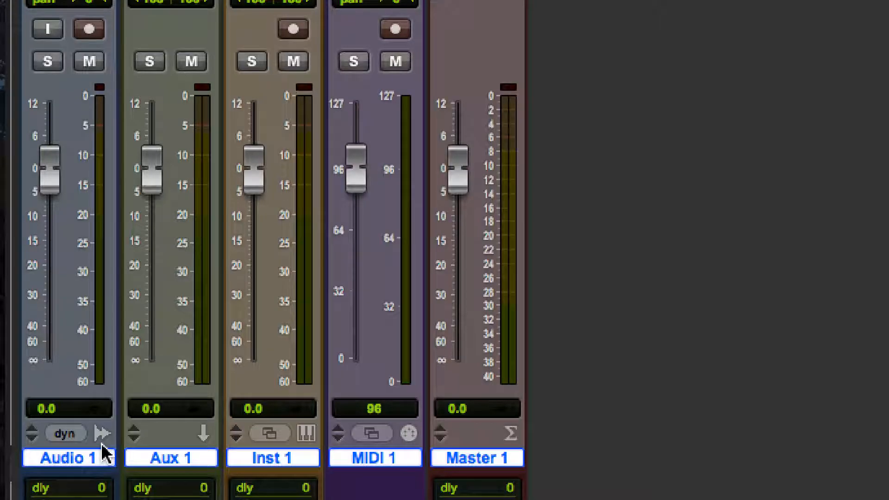
mouse_move(104, 448)
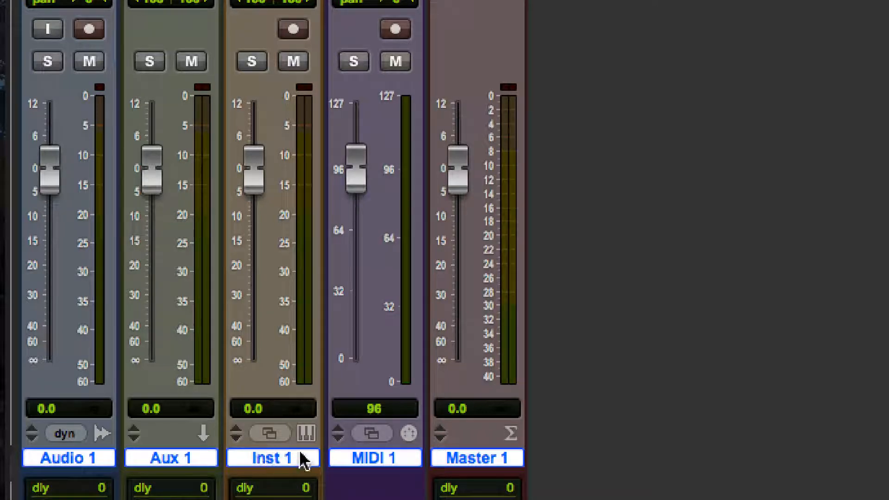
mouse_move(331, 464)
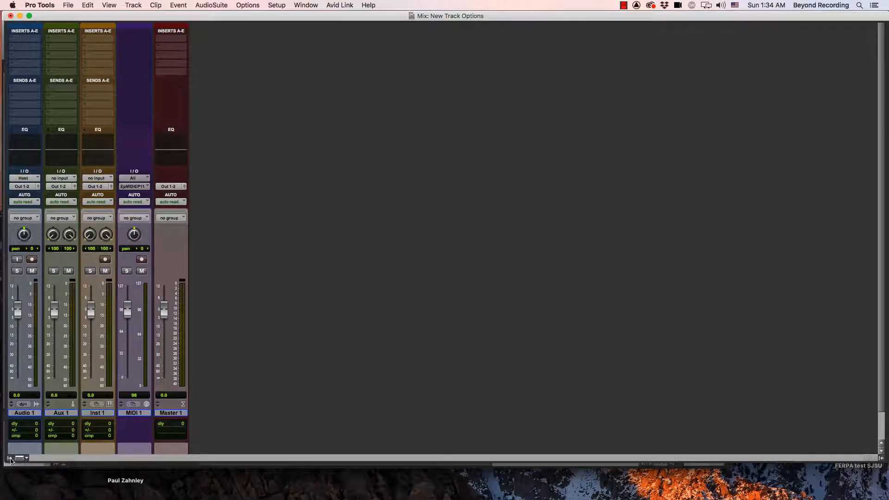
Show the Tracks list and use its menu to reveal all tracks.
left_click(10, 458)
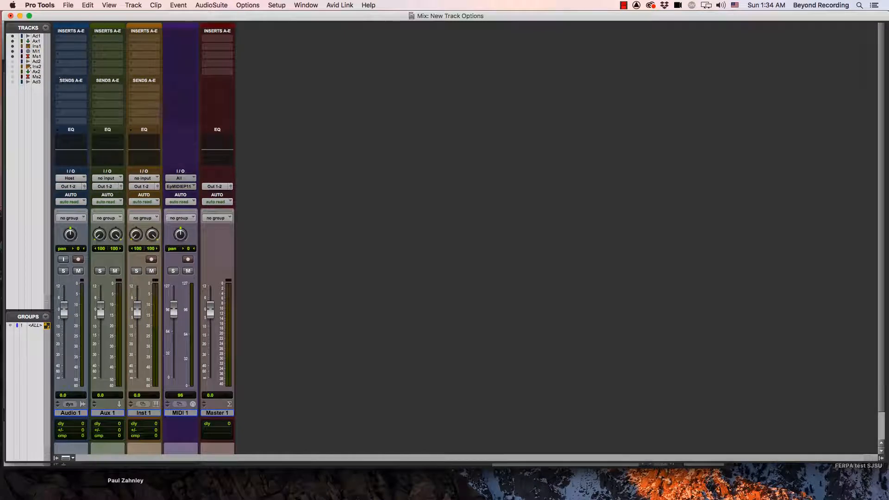
left_click(28, 27)
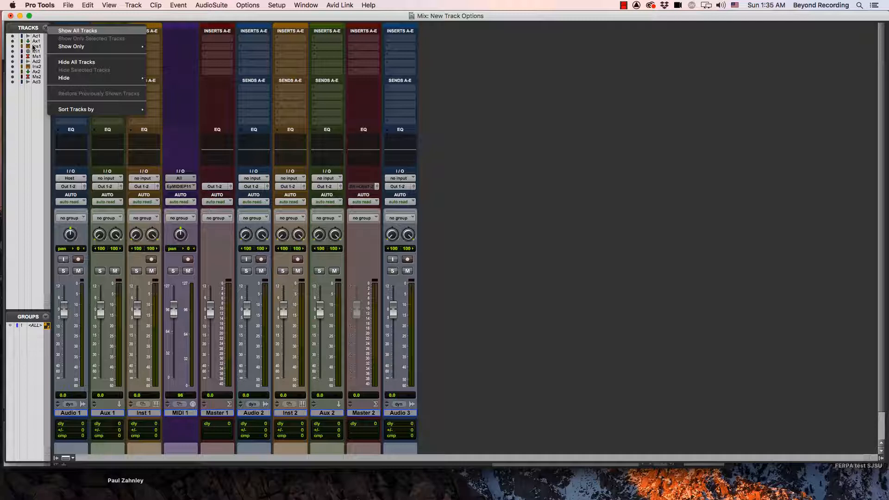
left_click(78, 30)
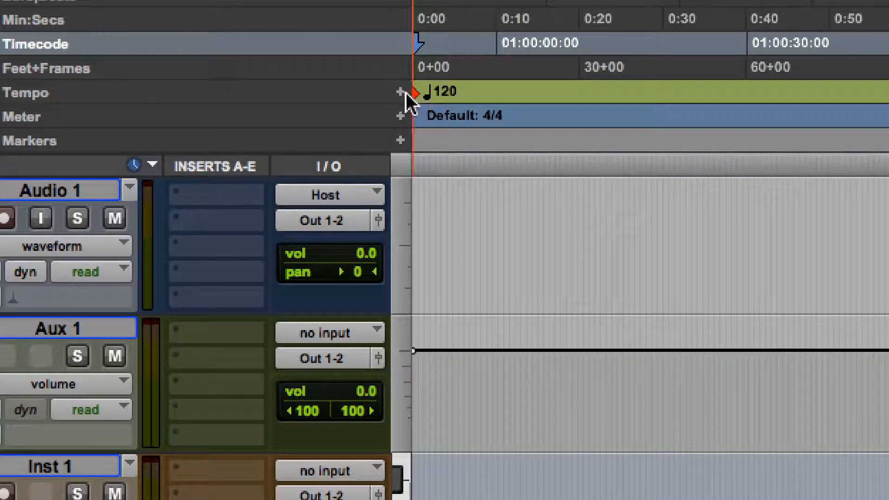
mouse_move(401, 91)
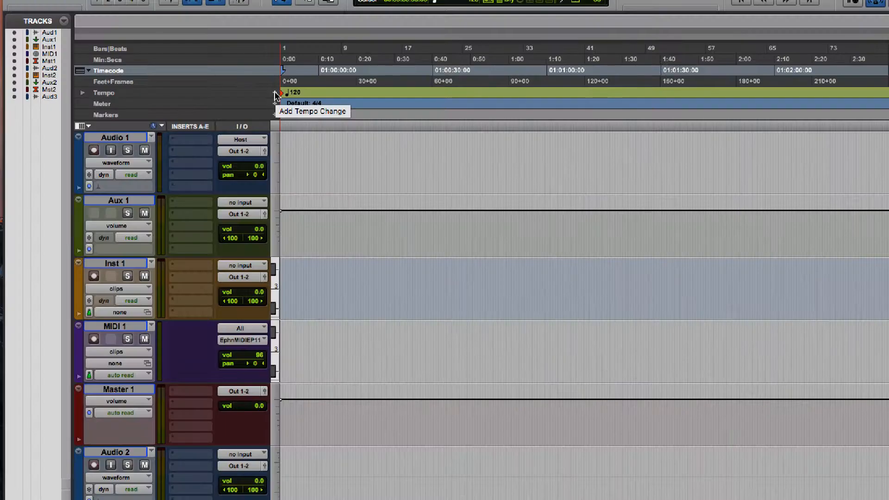
left_click(275, 93)
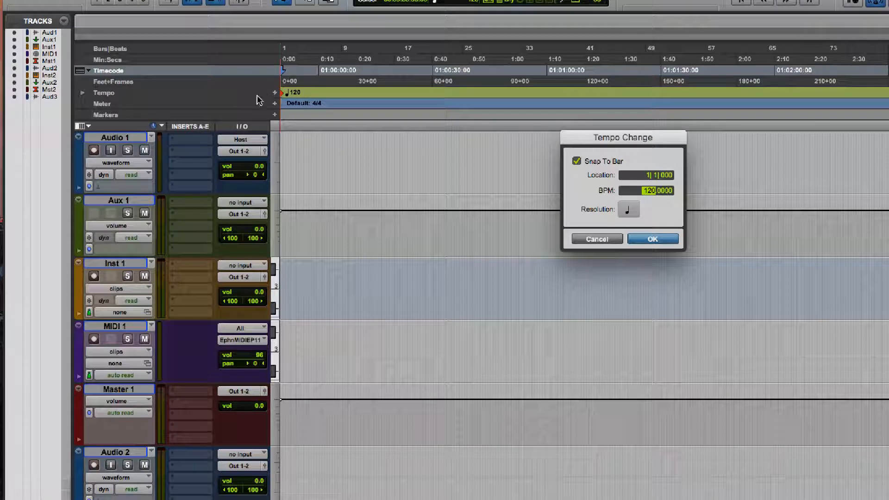
mouse_move(526, 163)
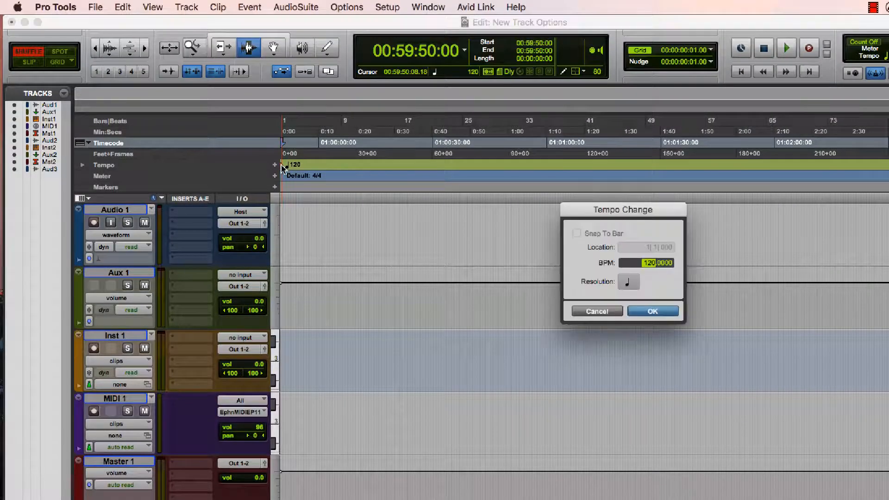
mouse_move(649, 292)
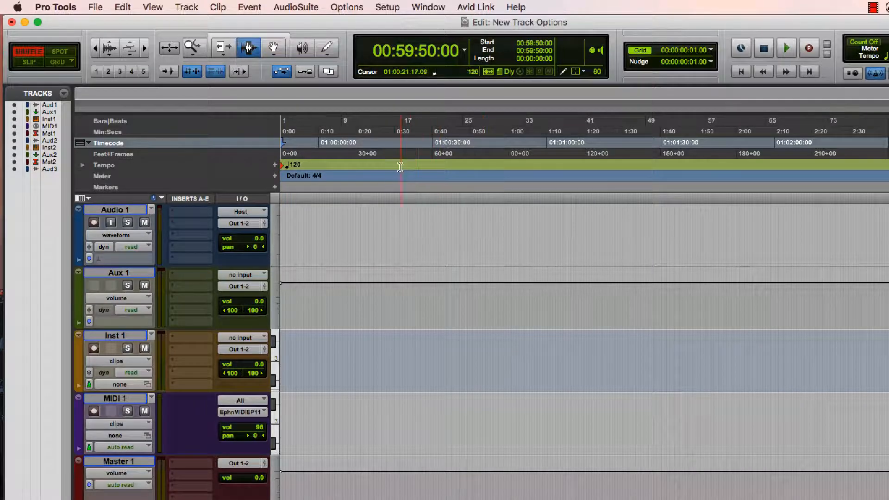
Cancel a meter change, keeping the meter at 4/4.
left_click(432, 164)
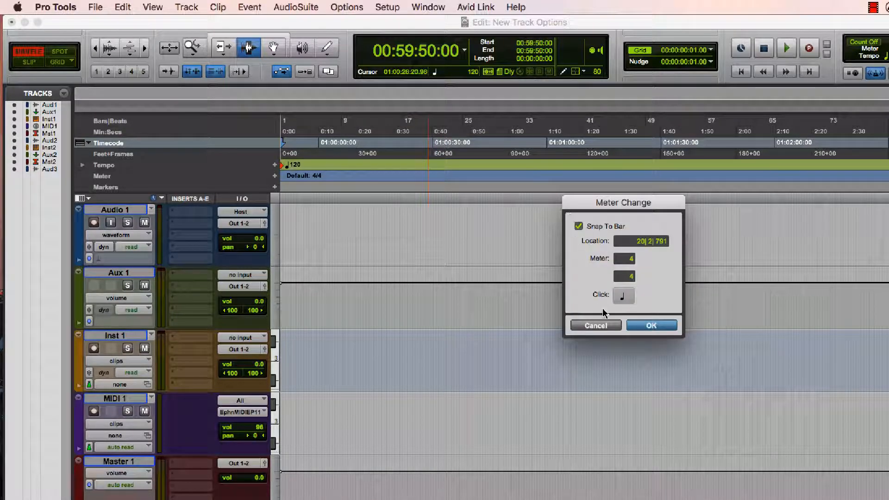
left_click(651, 325)
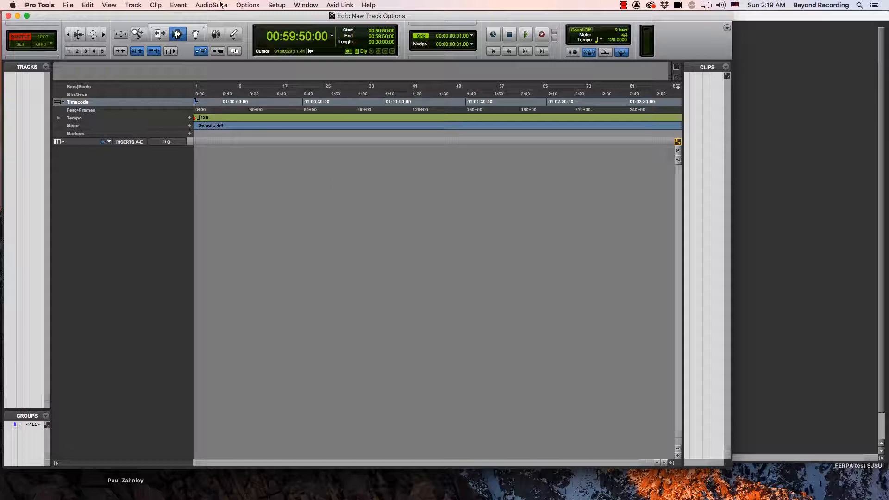
Open Import Session Data and view the Track Data to Import choices.
left_click(68, 5)
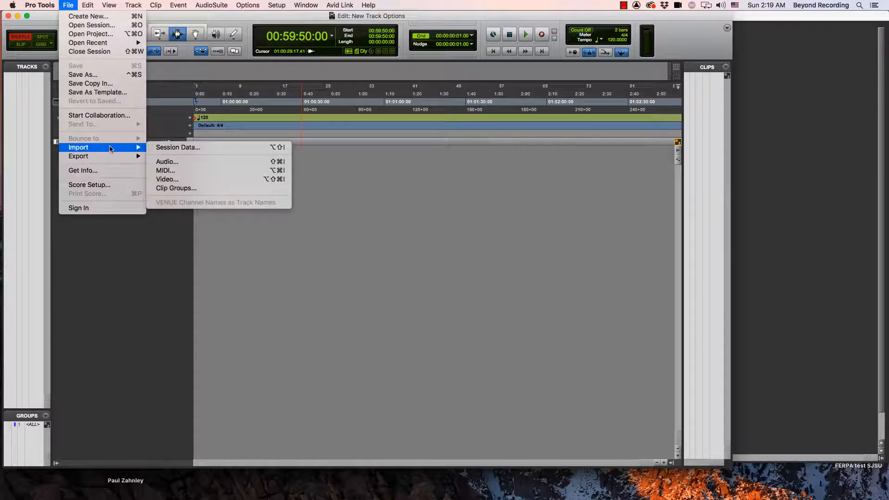
mouse_move(177, 147)
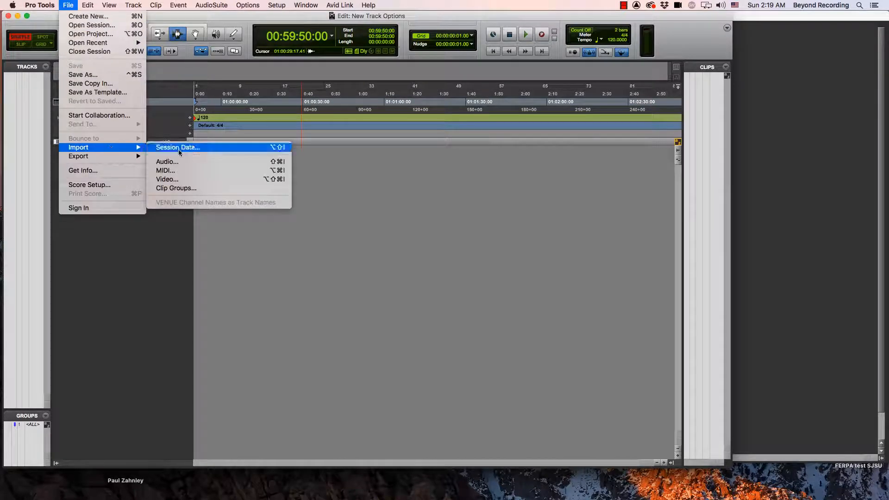
left_click(178, 147)
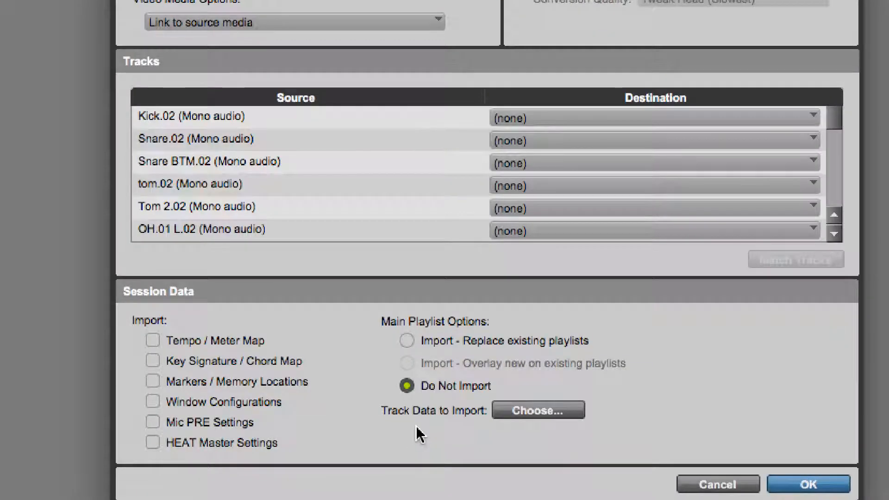
mouse_move(386, 406)
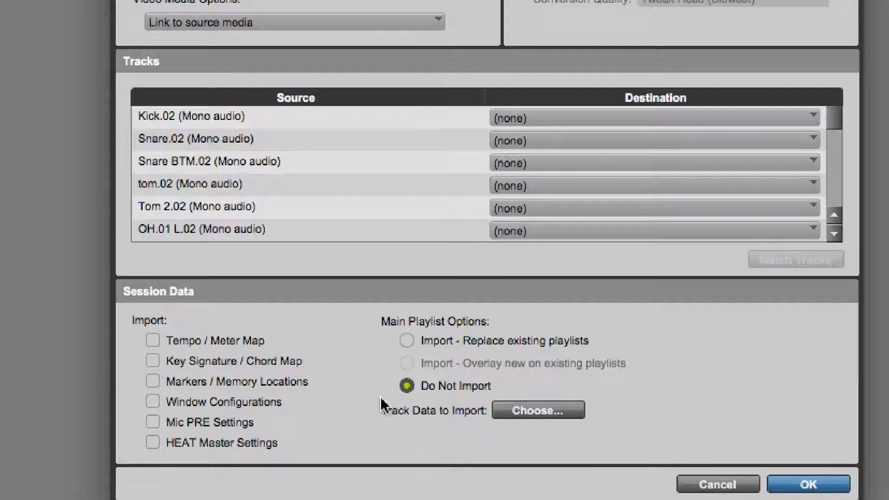
mouse_move(213, 352)
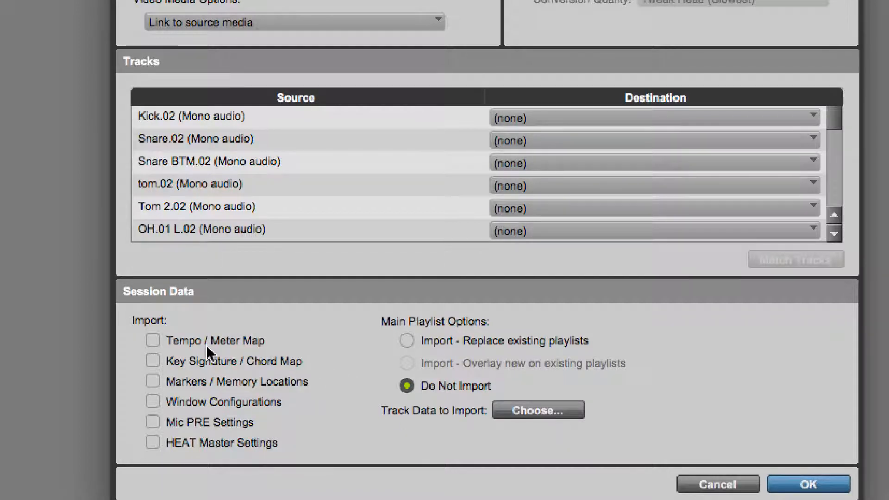
mouse_move(202, 374)
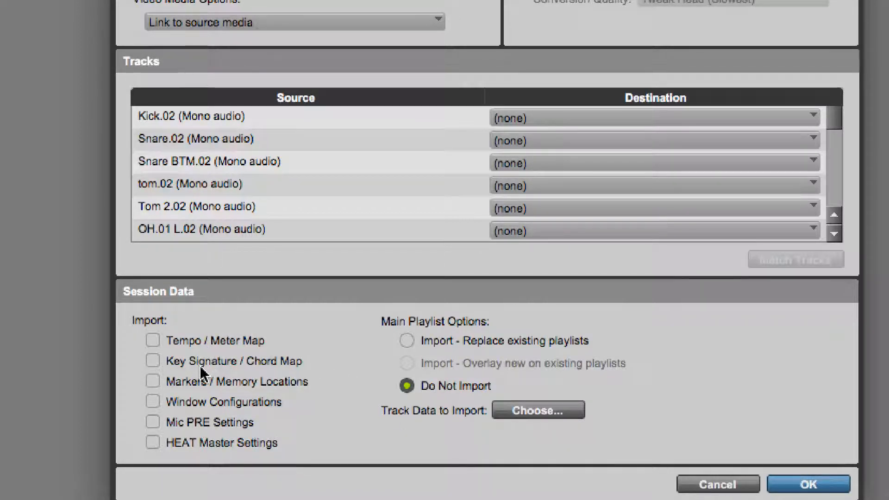
mouse_move(276, 393)
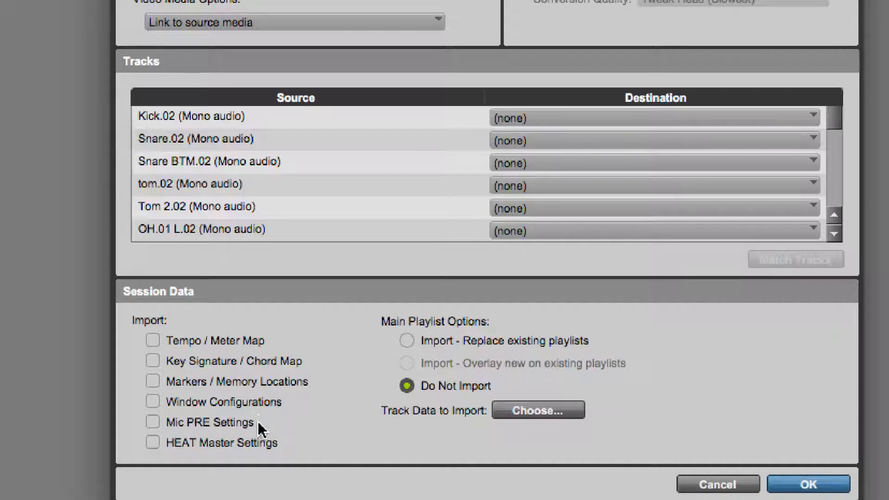
mouse_move(278, 439)
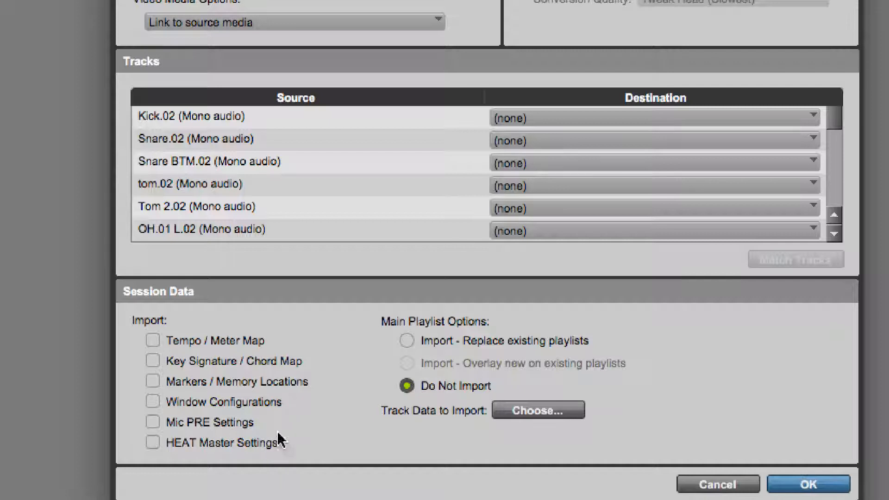
mouse_move(363, 391)
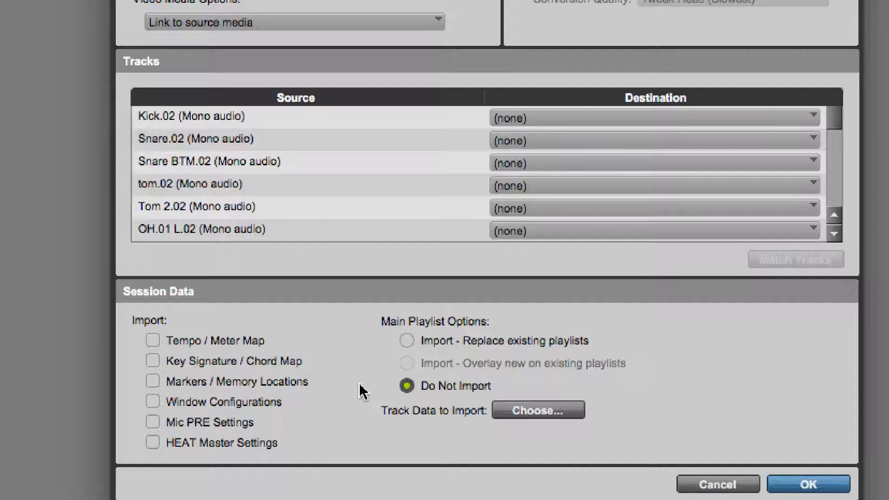
left_click(538, 409)
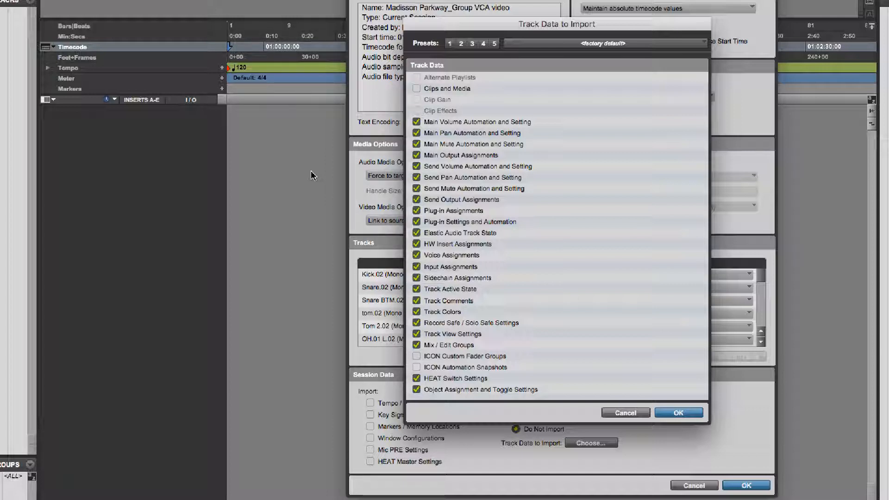
Confirm the track data choices for the New Track import.
left_click(678, 412)
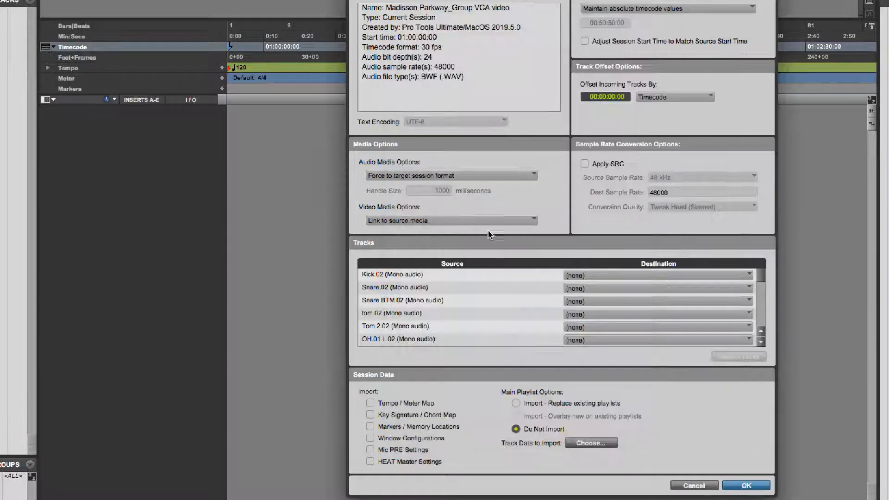
mouse_move(541, 287)
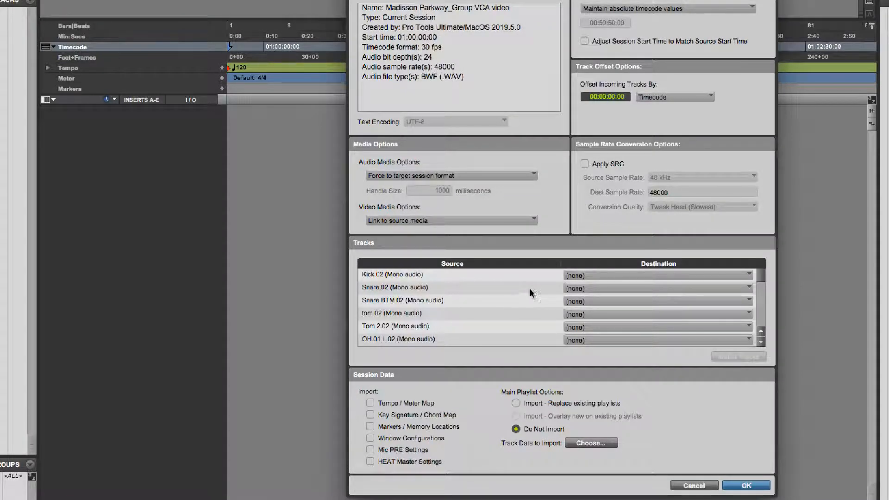
mouse_move(503, 285)
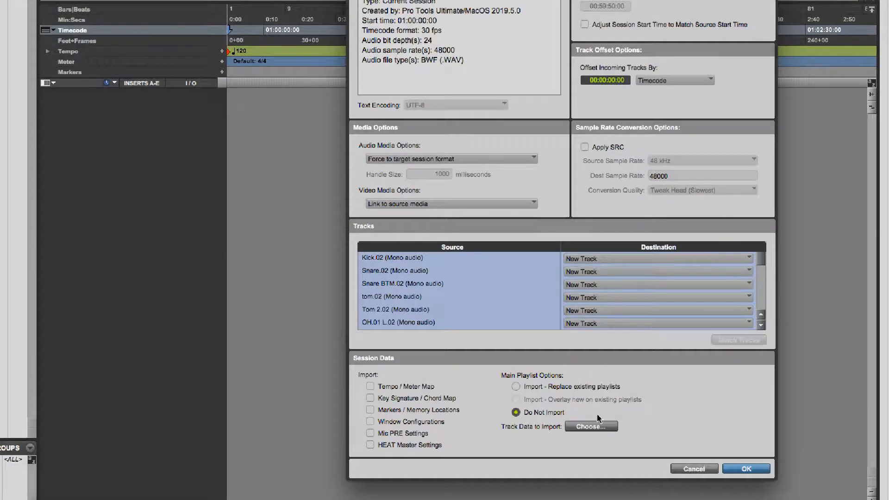
mouse_move(486, 363)
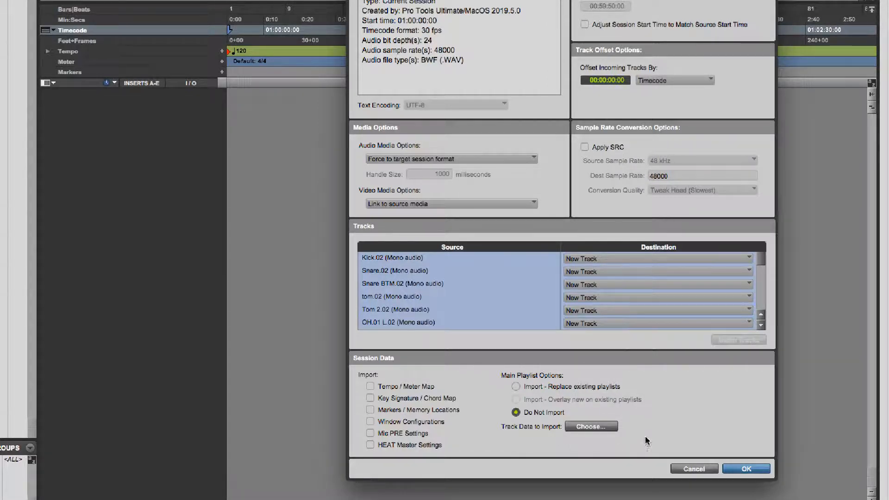
mouse_move(639, 368)
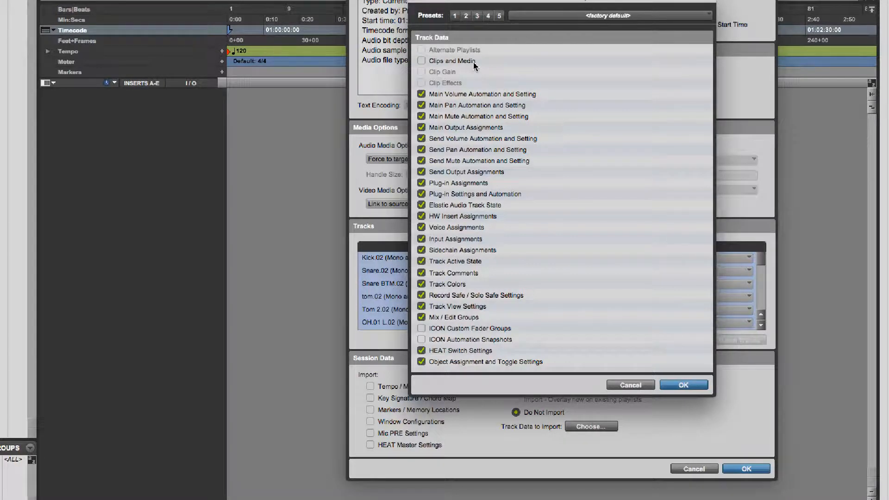
left_click(683, 384)
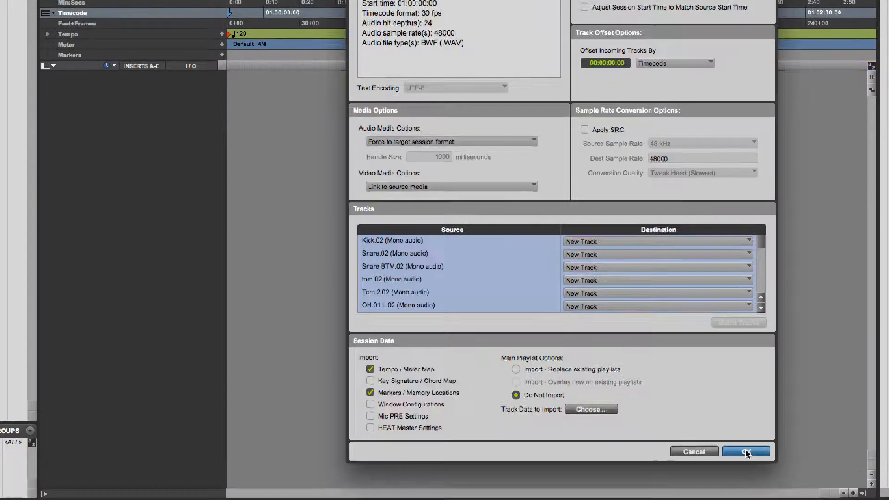
Import the tracks, tempo map and markers, then review the mixer channels.
left_click(745, 452)
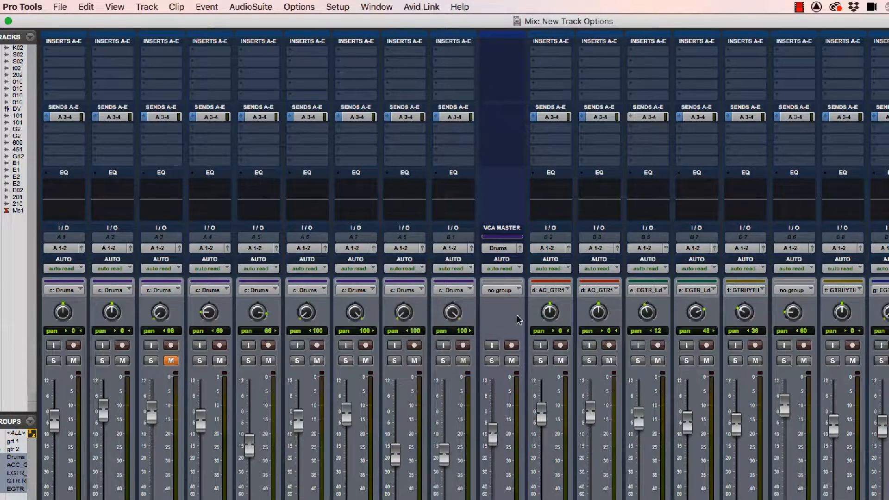
scroll("down", 3)
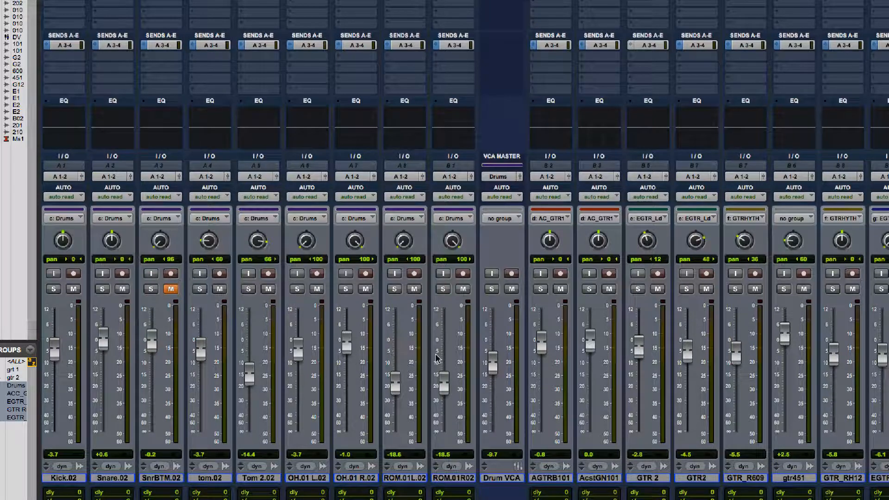
mouse_move(437, 357)
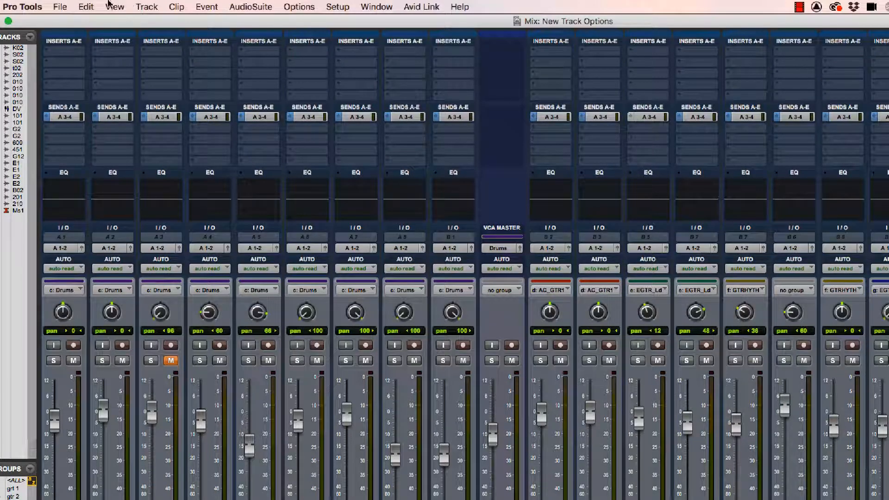
Turn on View > Track Number to number all 25 tracks.
left_click(114, 7)
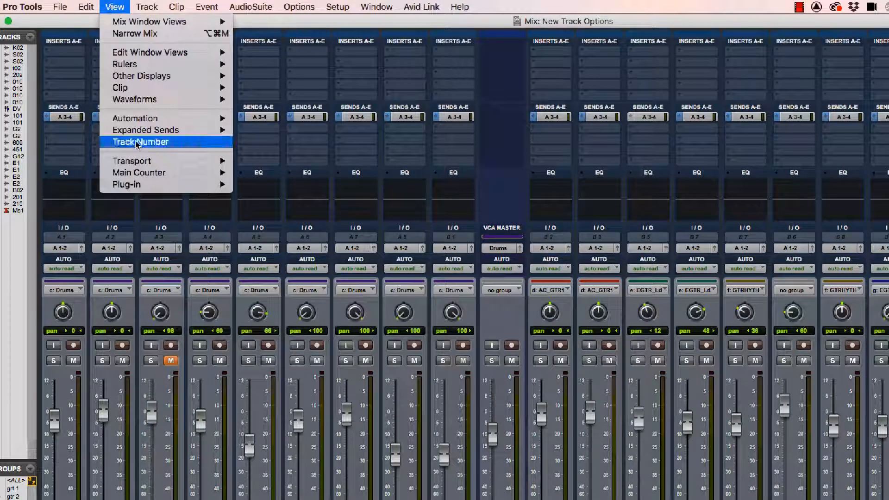
left_click(141, 142)
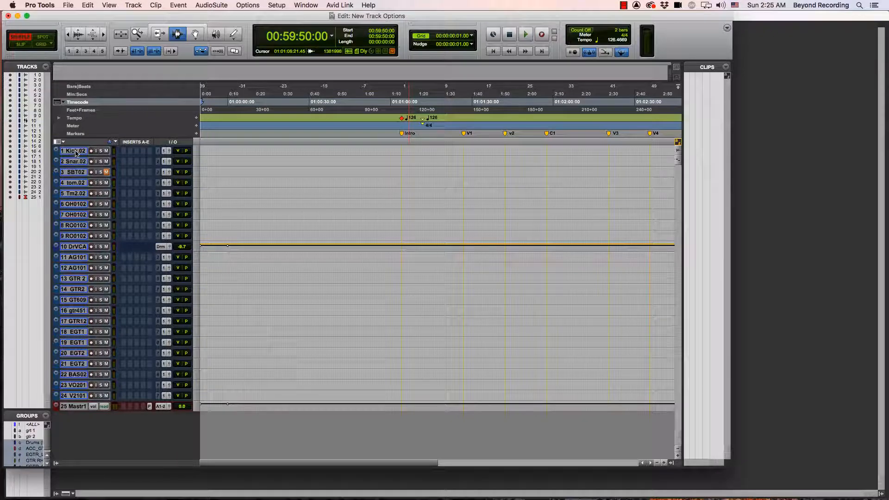
mouse_move(74, 151)
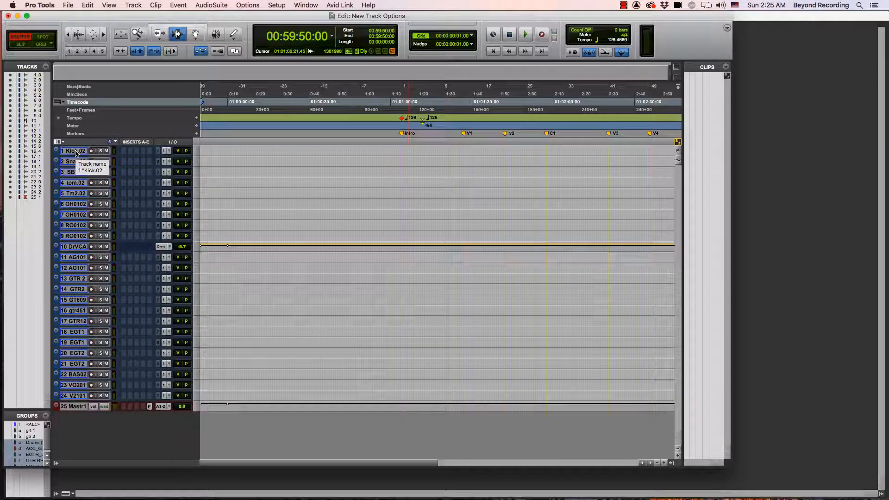